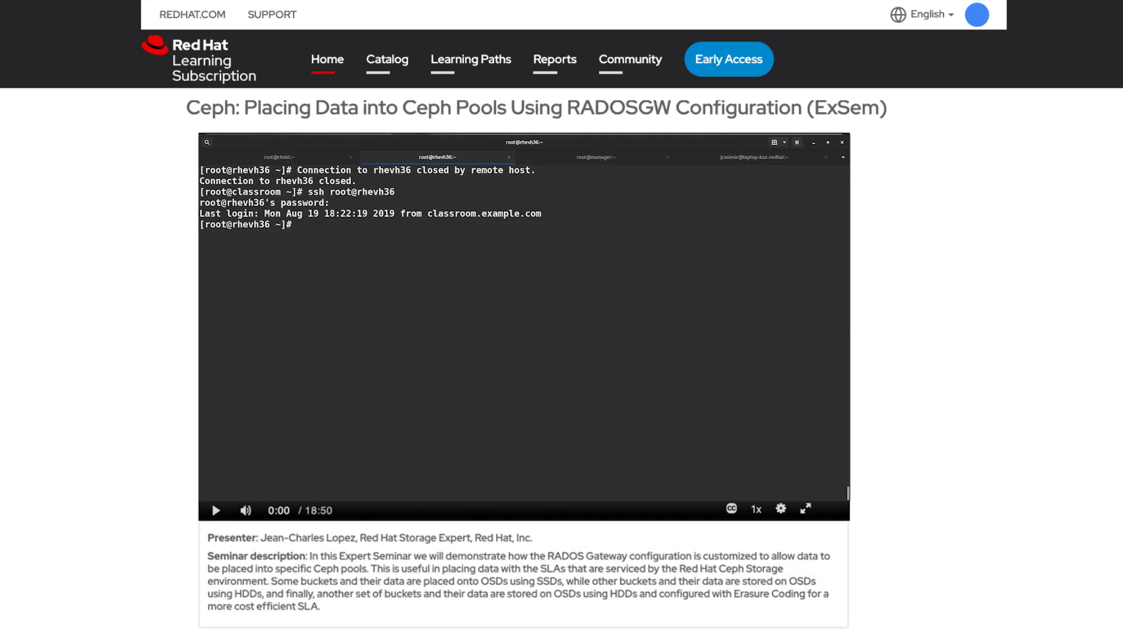
# Step: Enter 'host' and 'maintenance' while viewing the Ceph RADOSGW expert seminar's 18:50 demo video
pyautogui.write('hosted-engine --set-')
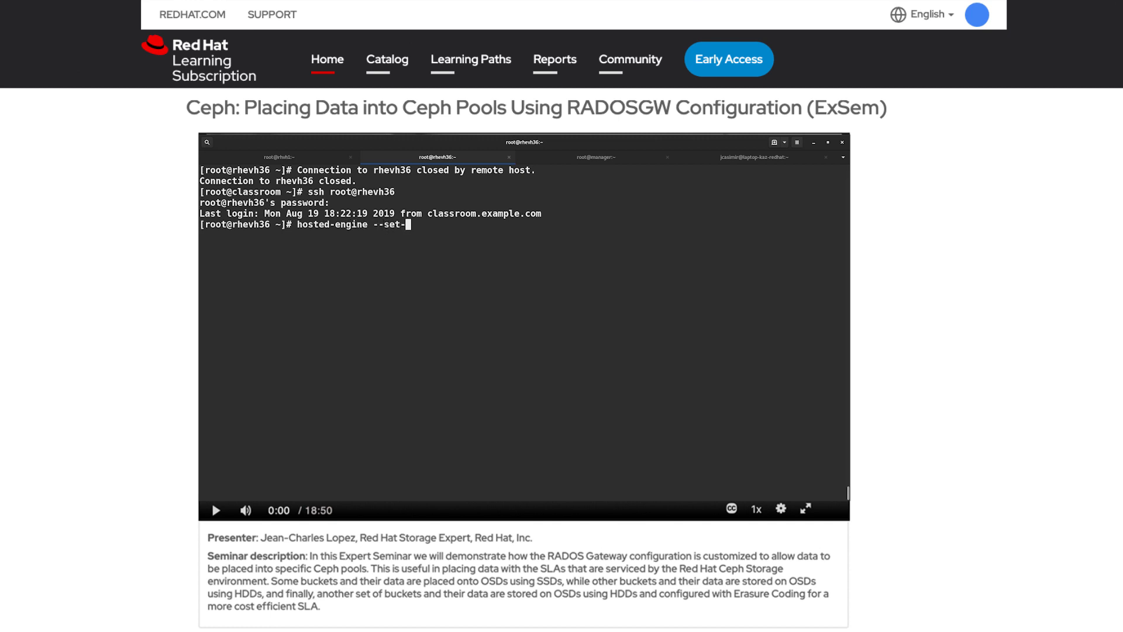
pyautogui.write('maintenance')
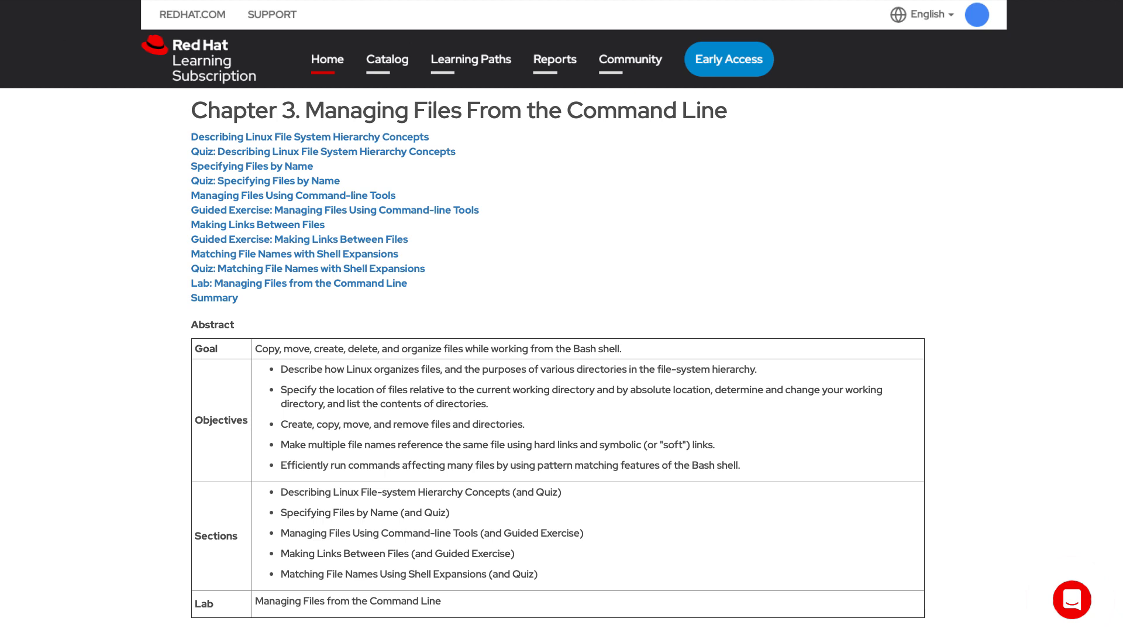
# Step: Bring up Chapter 3 'Managing Files From the Command Line' with its section list and objectives
pyautogui.click(1072, 599)
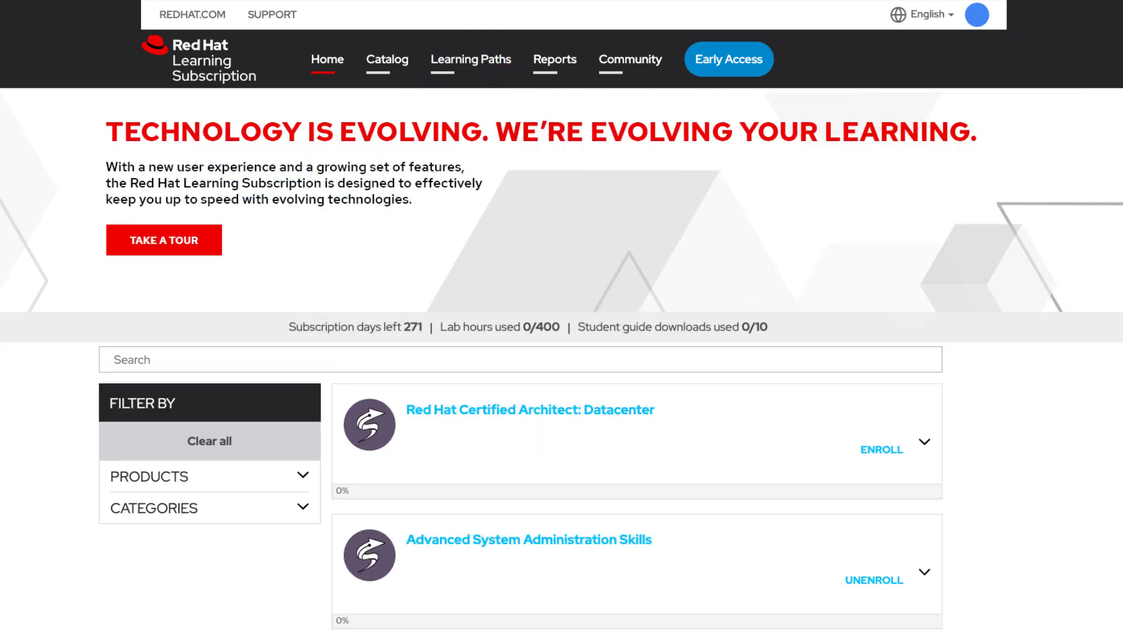
# Step: Scroll through the home page's learning paths, such as Red Hat Certified Architect: Cloud and DevOps, and select an item
pyautogui.scroll(-3)
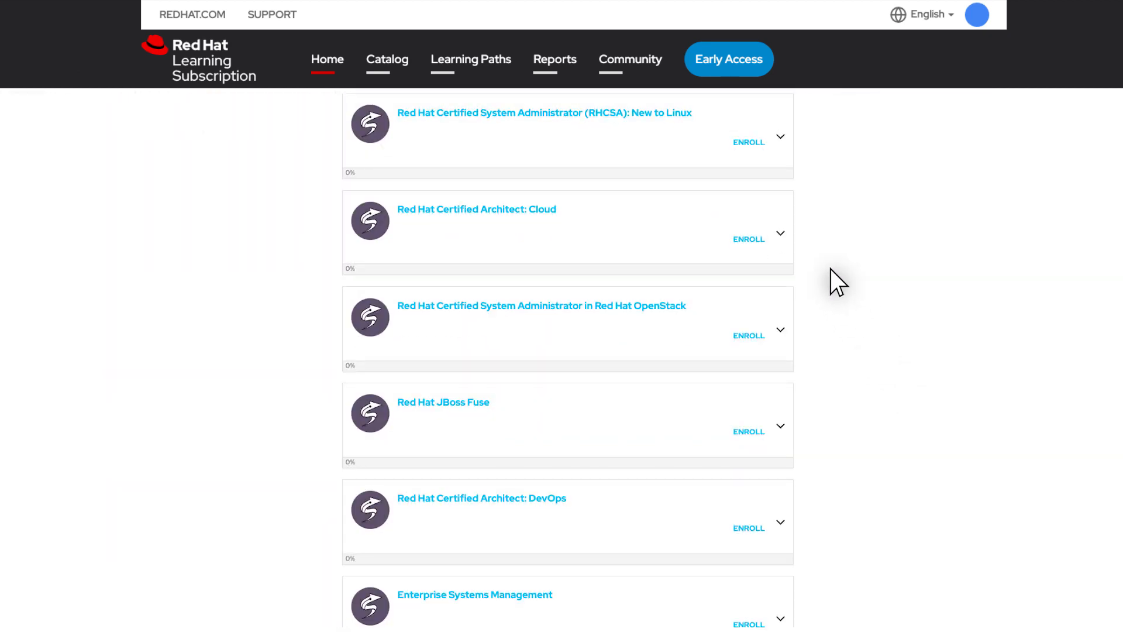
pyautogui.click(780, 137)
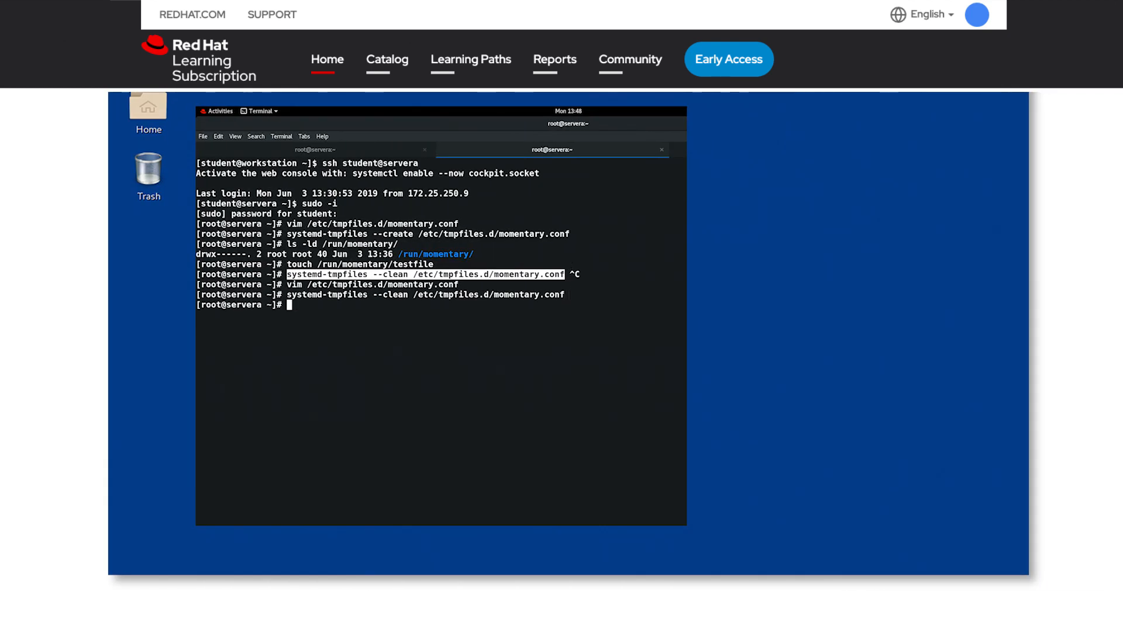
pyautogui.moveTo(594, 258)
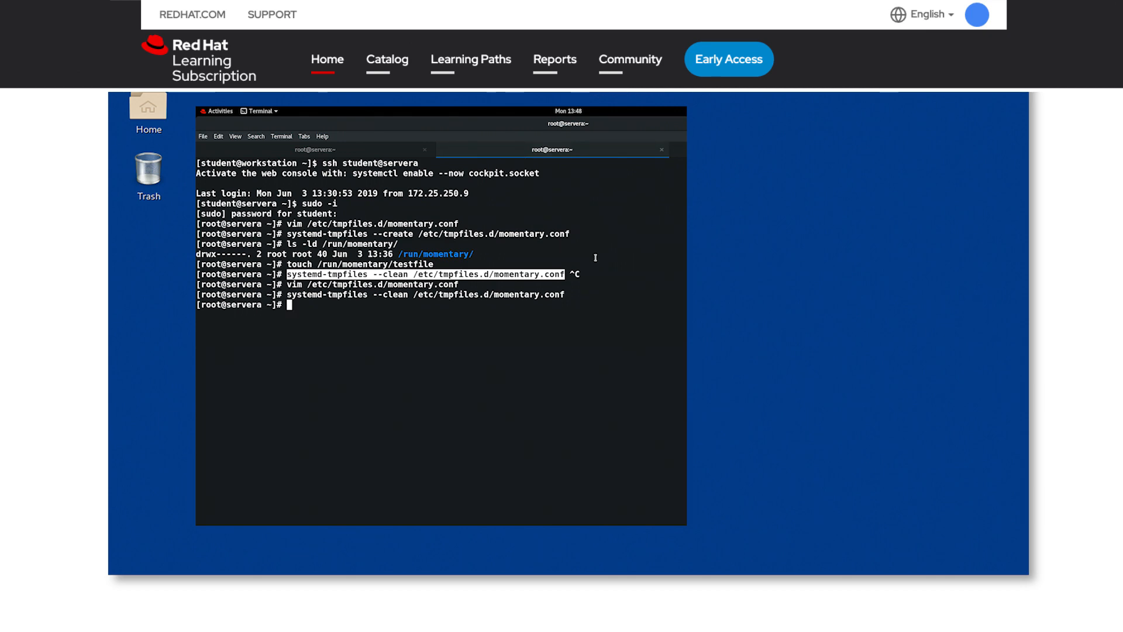